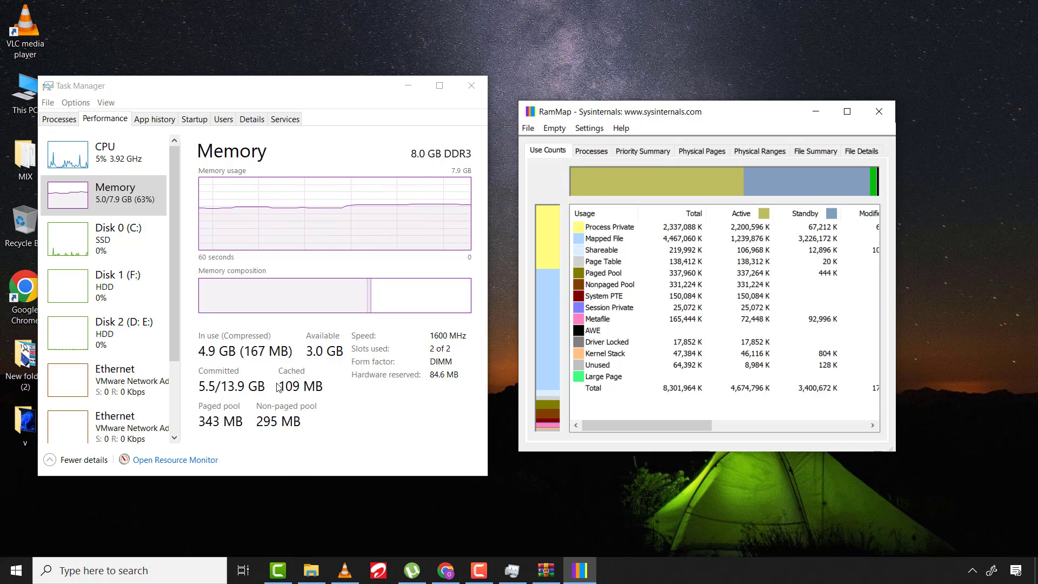
pyautogui.moveTo(317, 360)
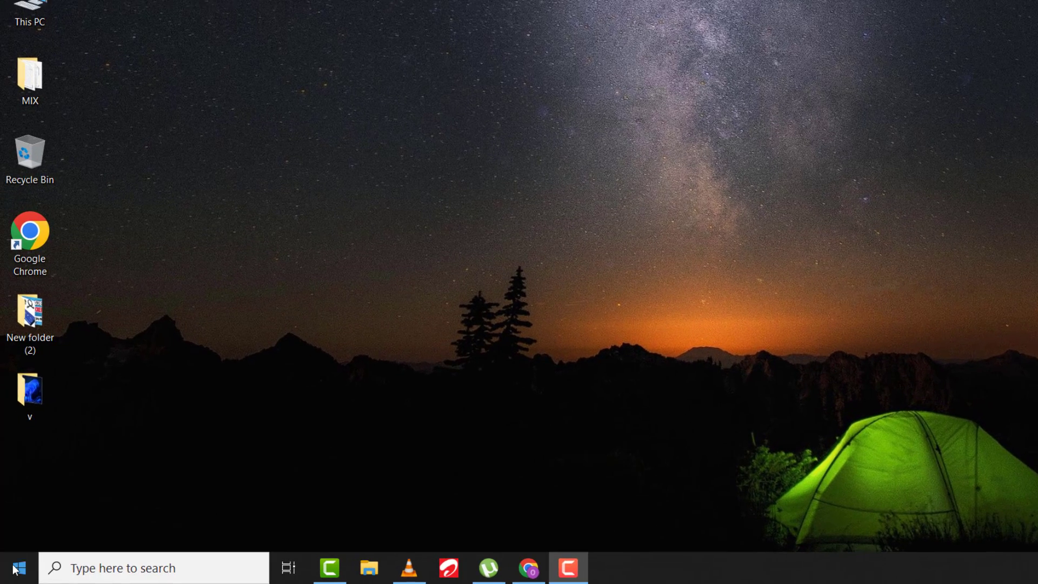
# Launch Task Manager from the Start menu and maximize its Memory performance page.
pyautogui.rightClick(15, 567)
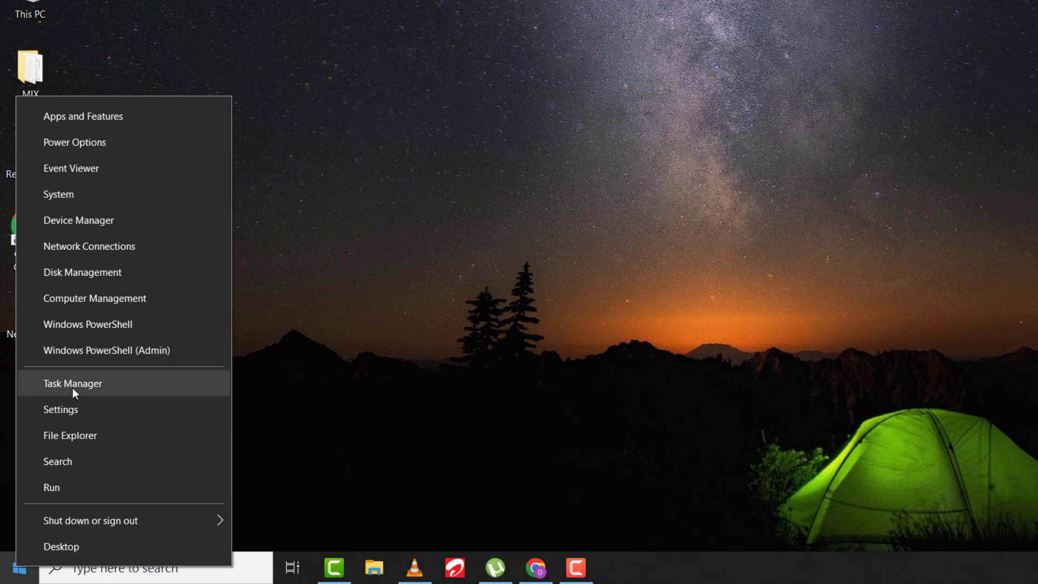
pyautogui.click(72, 383)
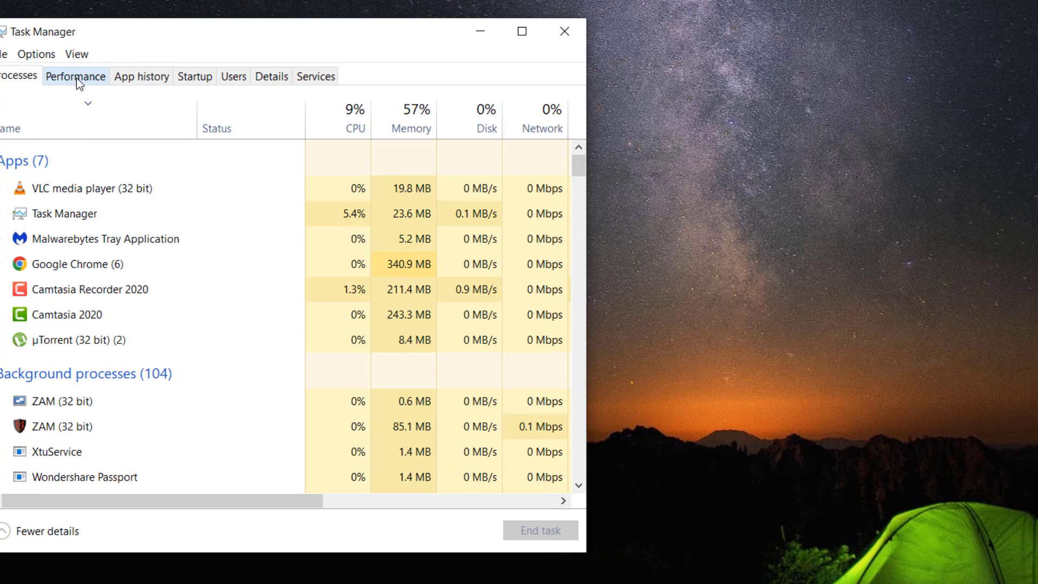
pyautogui.click(76, 77)
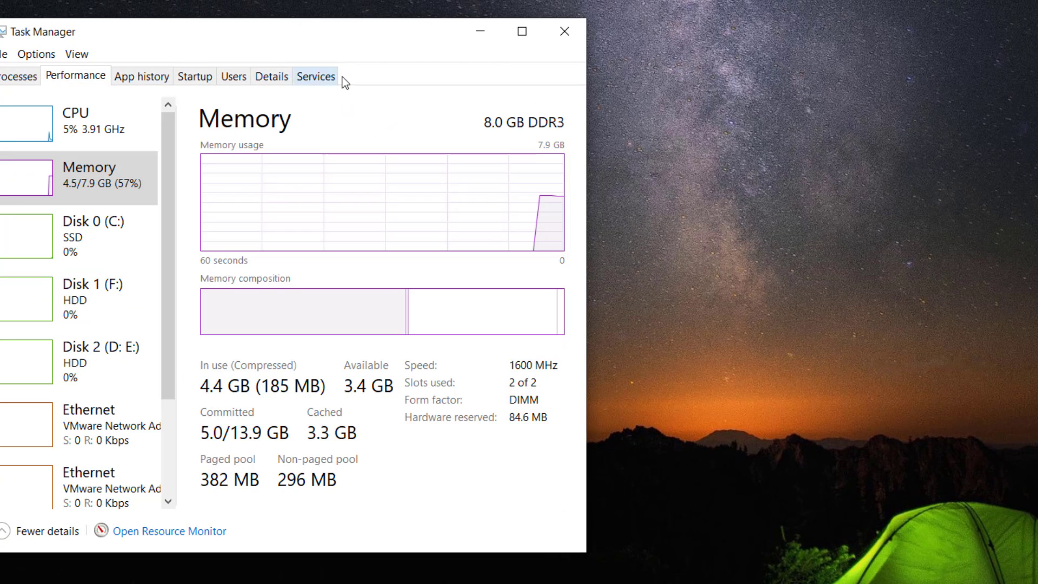
pyautogui.click(521, 32)
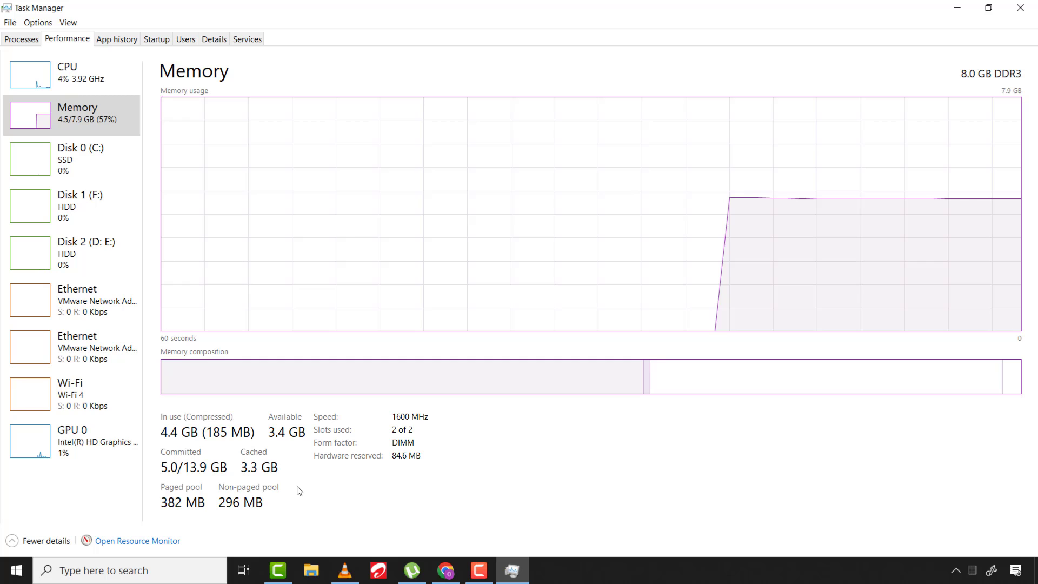
# Download RAMMap.zip (671 KB) from the RAMMap v1.61 page in Chrome and open its options.
pyautogui.click(445, 570)
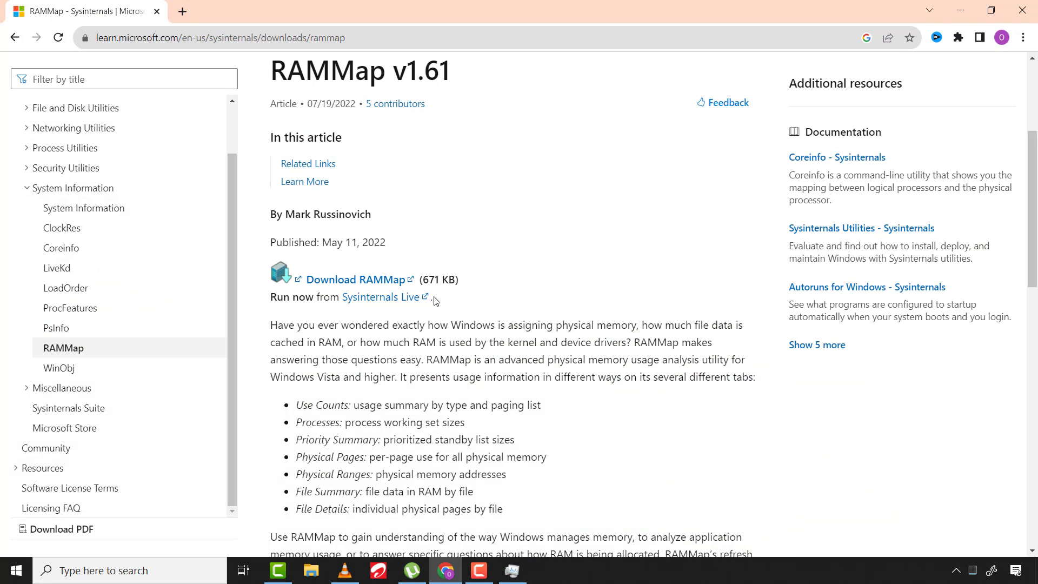
pyautogui.moveTo(339, 337)
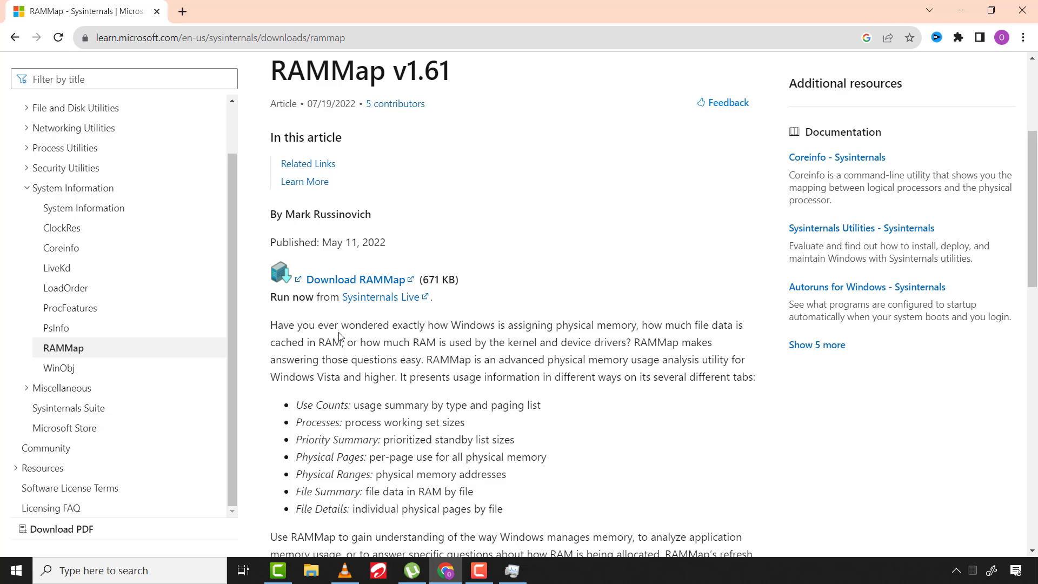
pyautogui.moveTo(546, 249)
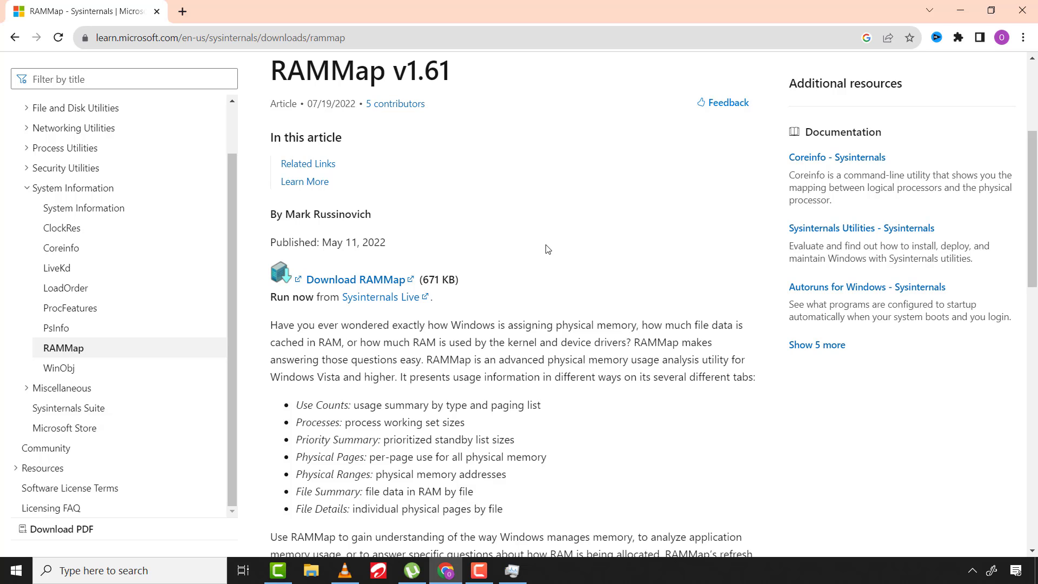
pyautogui.moveTo(357, 279)
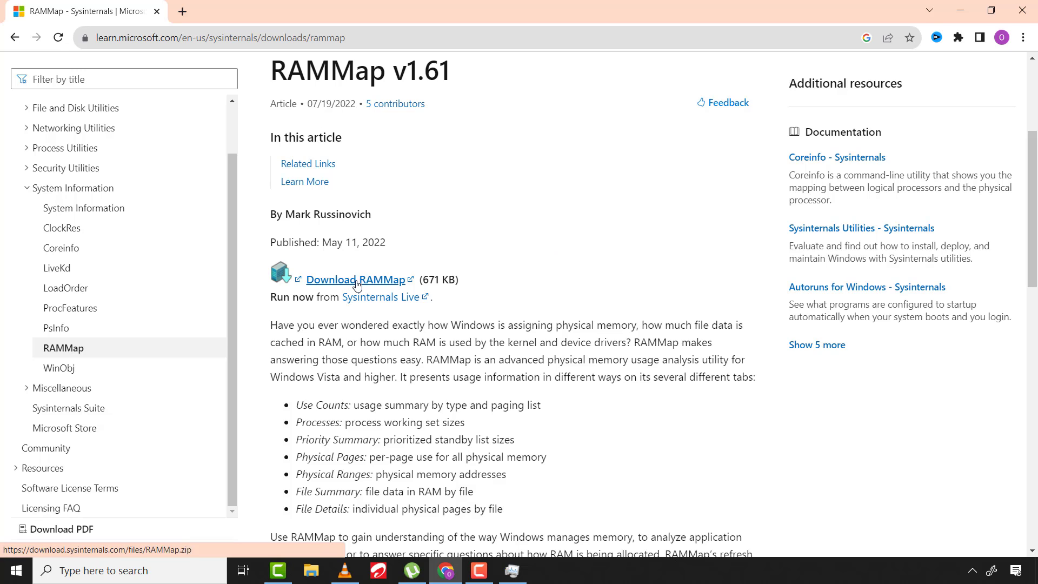
pyautogui.click(354, 279)
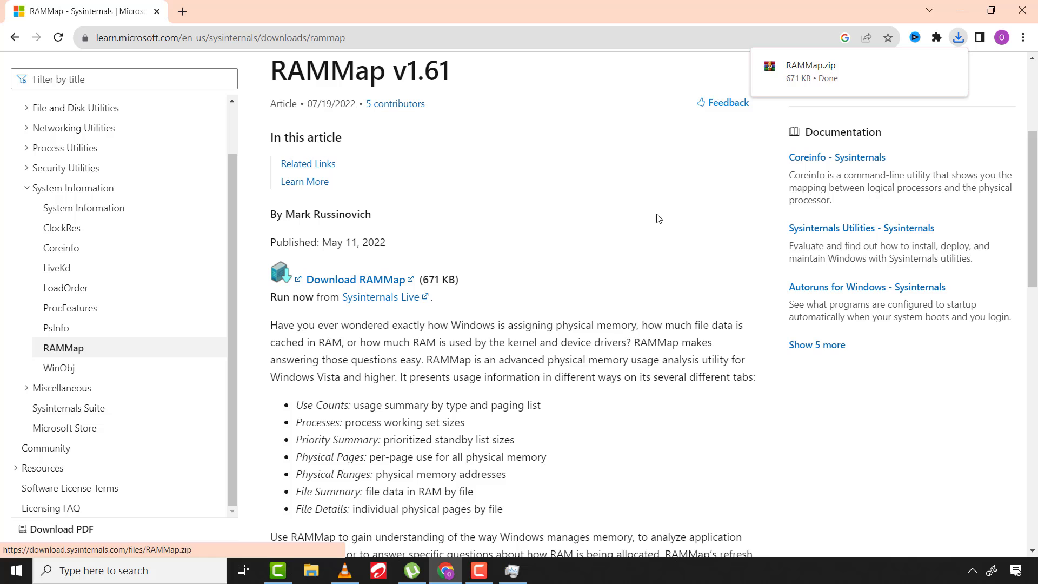
pyautogui.click(828, 71)
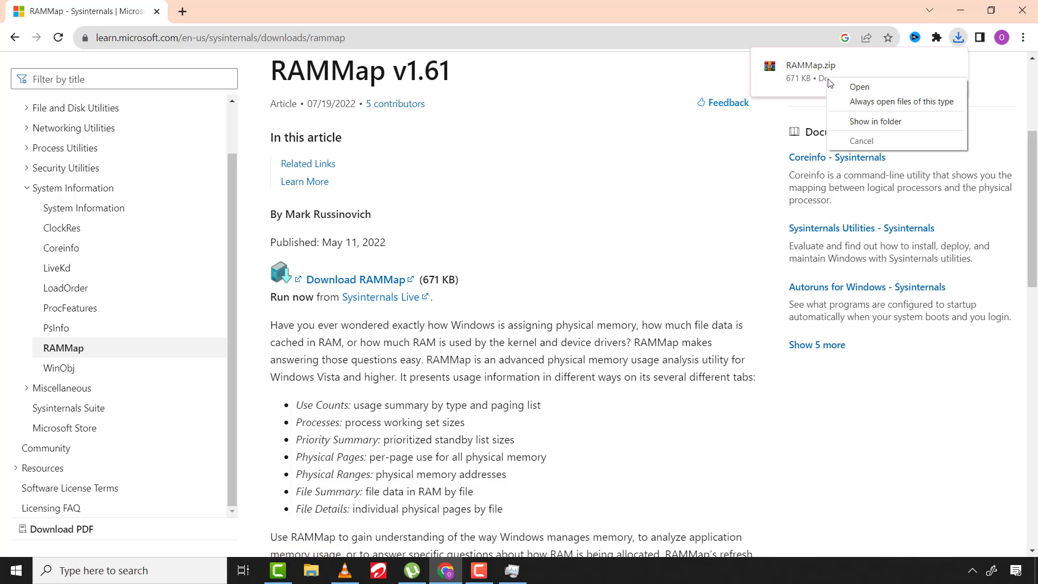
# Open RAMMap.zip in WinRAR from its folder and run RAMMap.exe to reach the license agreement.
pyautogui.click(874, 121)
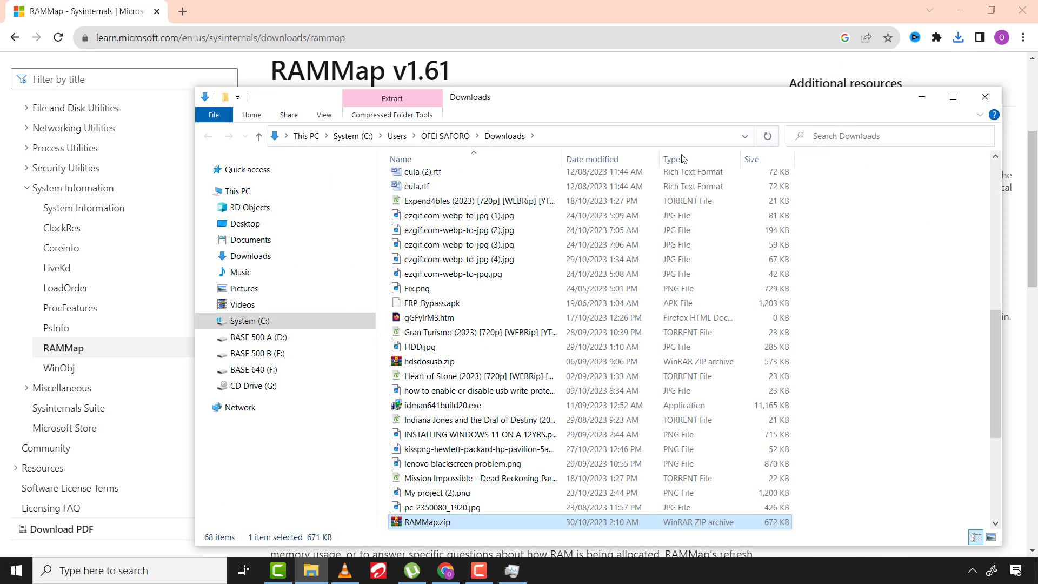
pyautogui.doubleClick(427, 521)
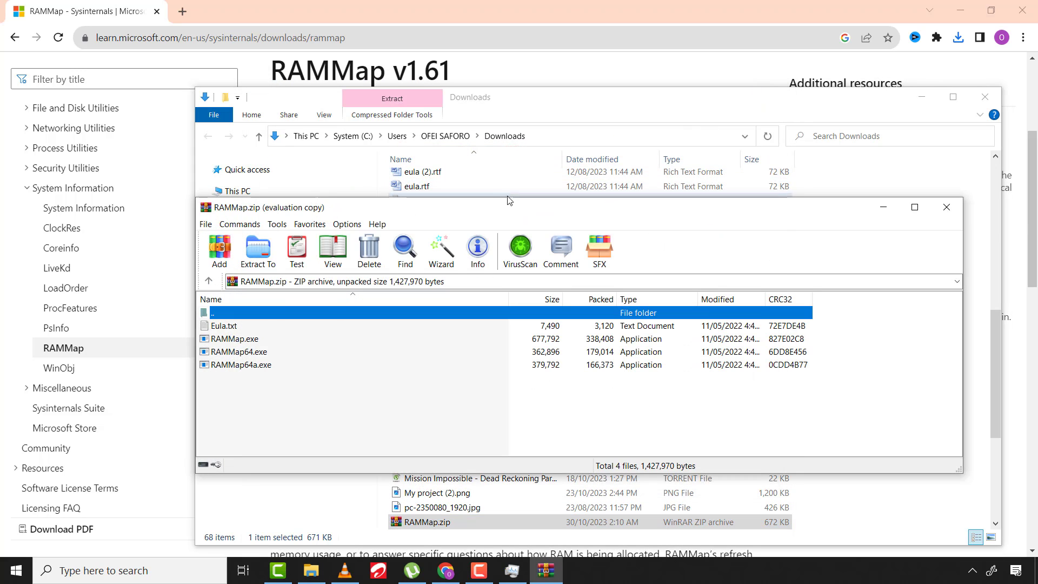
pyautogui.moveTo(241, 341)
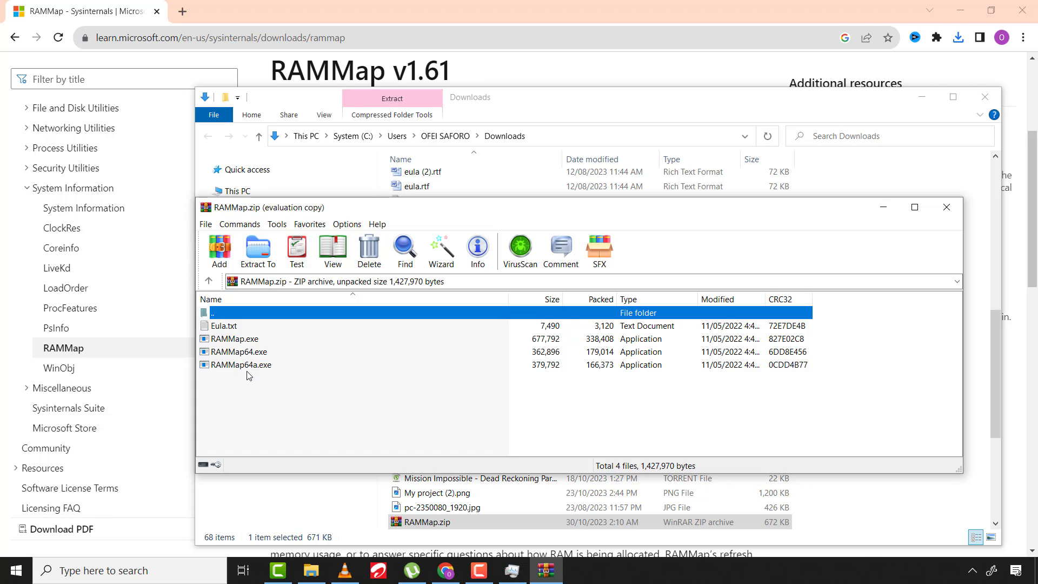
pyautogui.moveTo(246, 342)
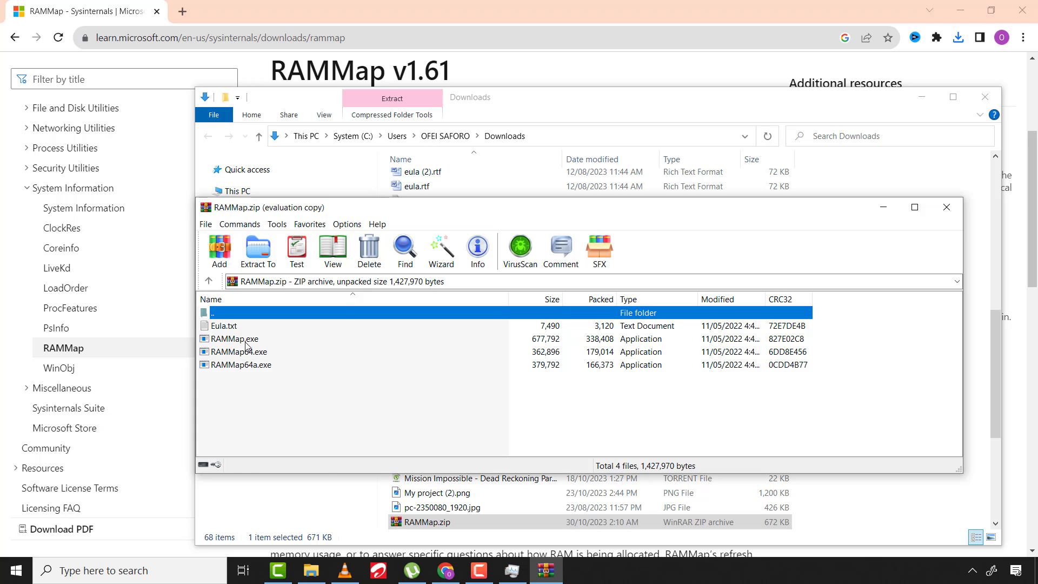
pyautogui.click(232, 339)
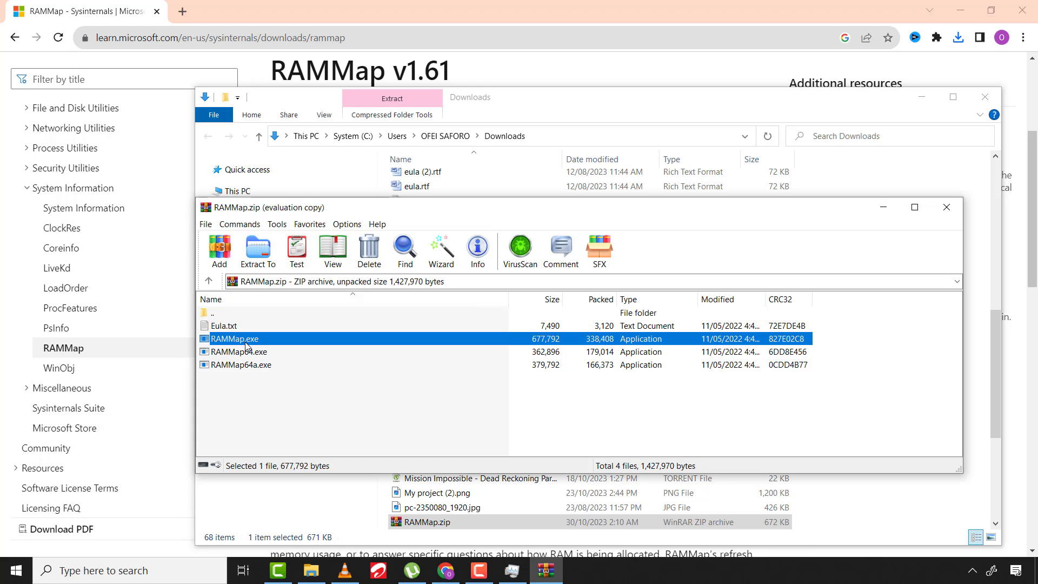
pyautogui.doubleClick(232, 338)
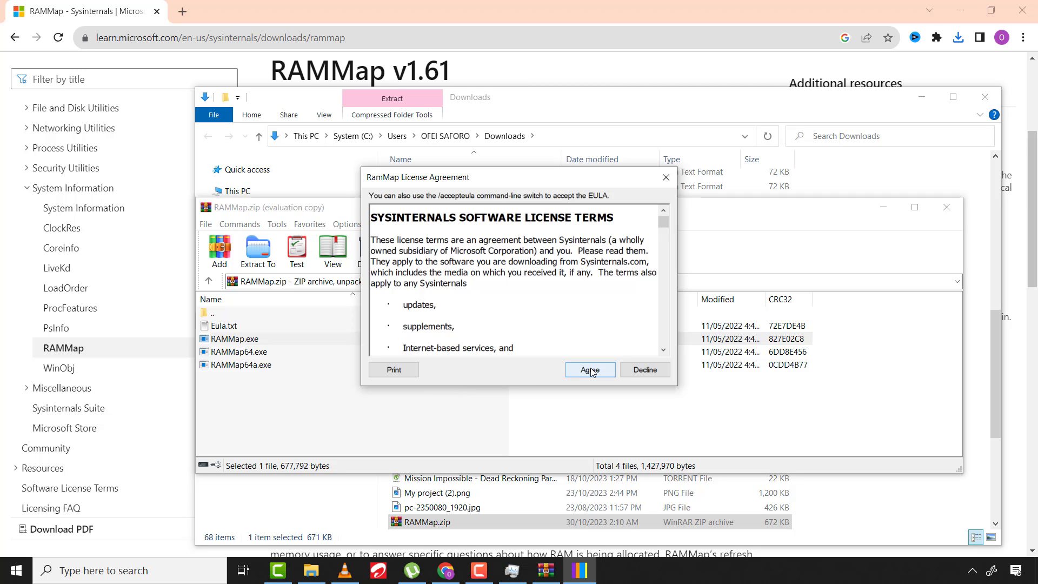
# Accept RAMMap's license, place Task Manager beside it, and run Empty Standby List.
pyautogui.click(588, 369)
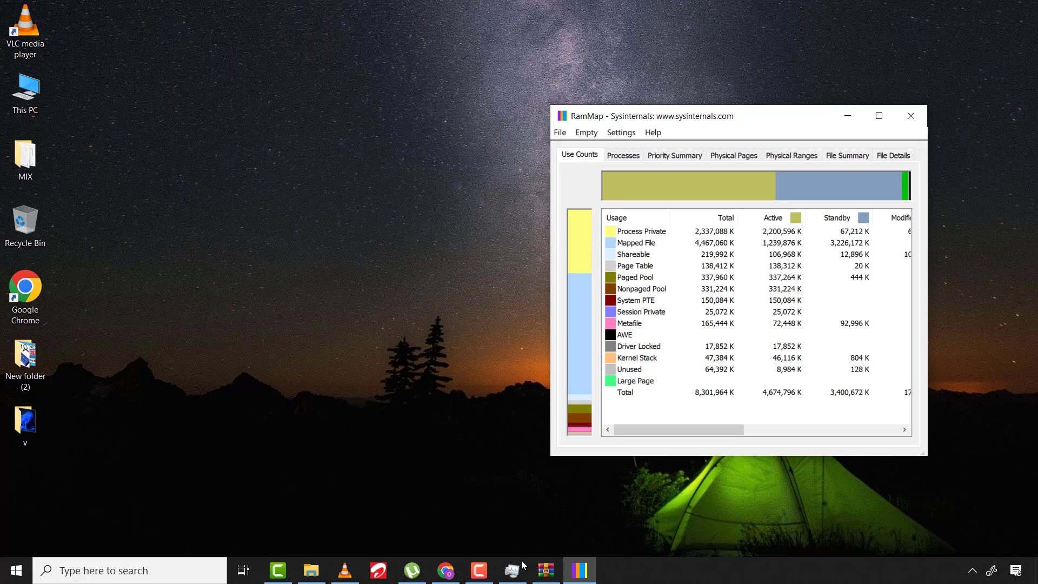
pyautogui.click(512, 569)
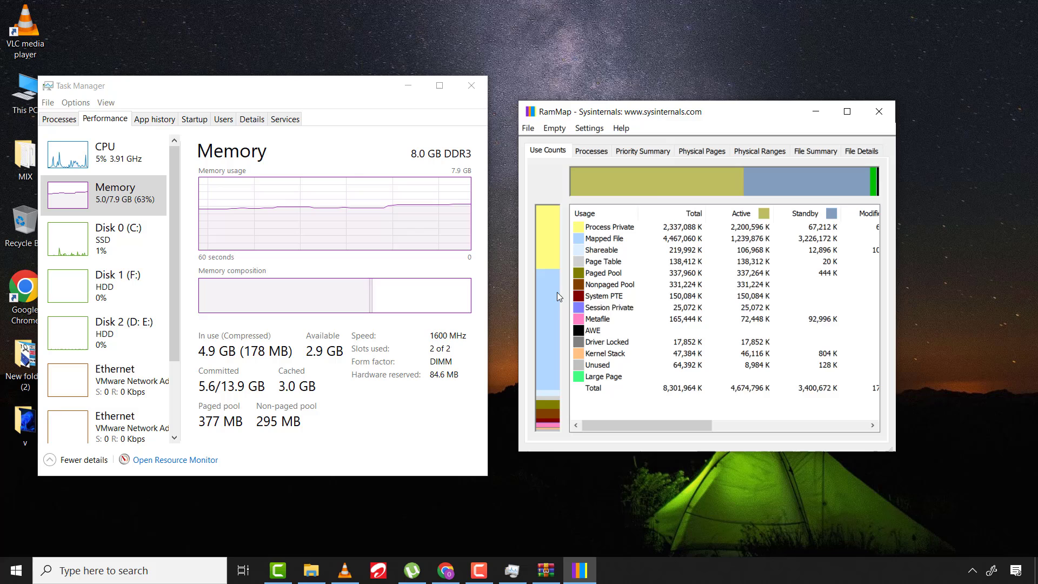
pyautogui.click(553, 127)
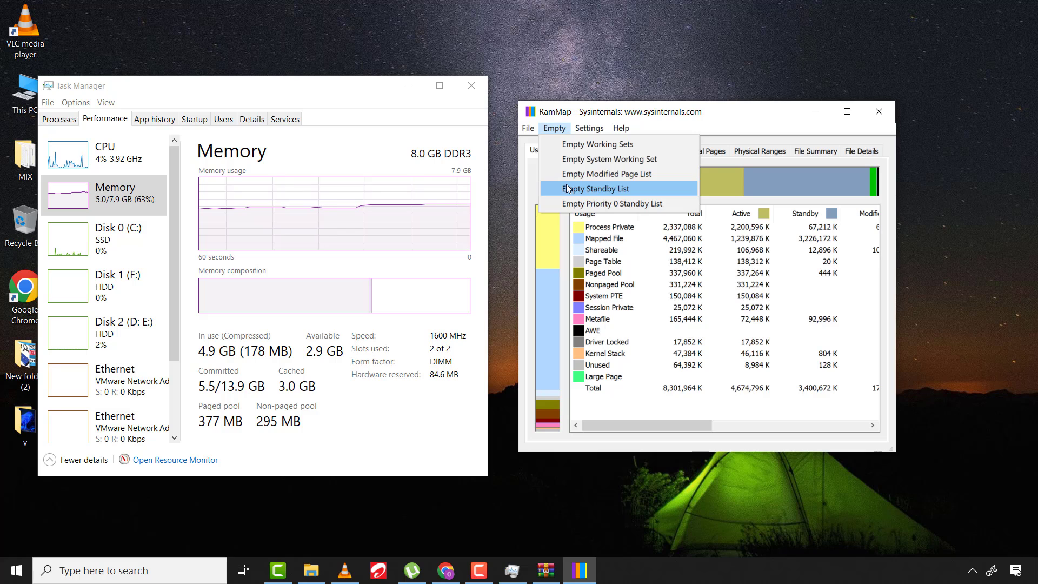
pyautogui.click(595, 189)
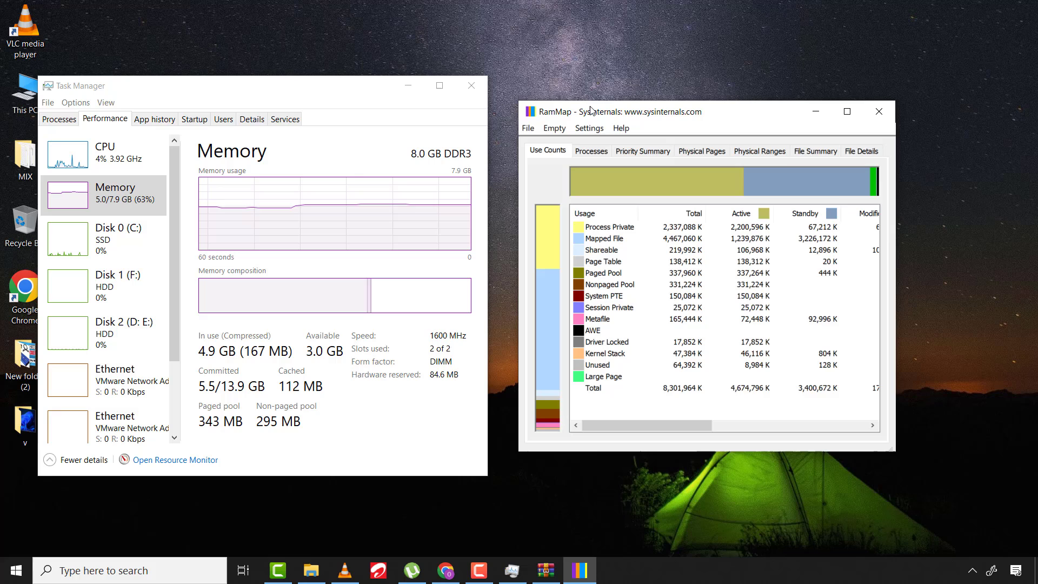
# Run Empty Standby List a second time, dropping cached memory to 90.0 MB.
pyautogui.click(554, 127)
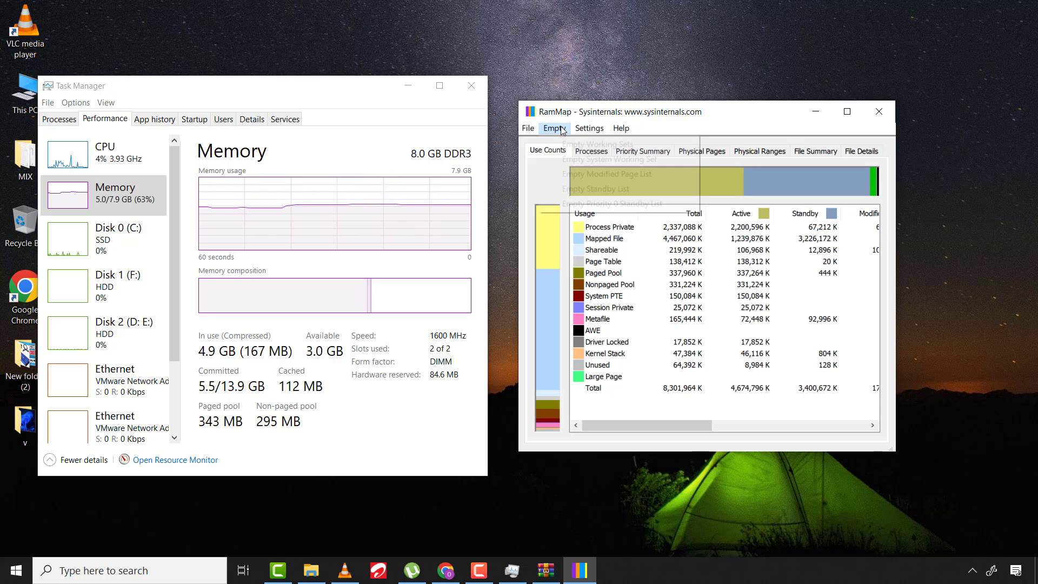
pyautogui.click(554, 127)
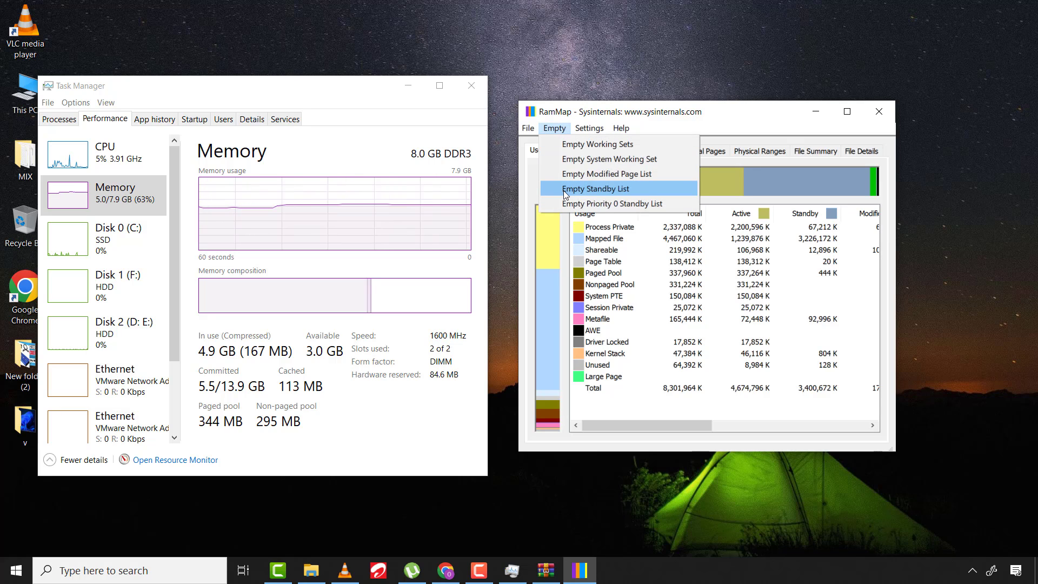
pyautogui.click(595, 189)
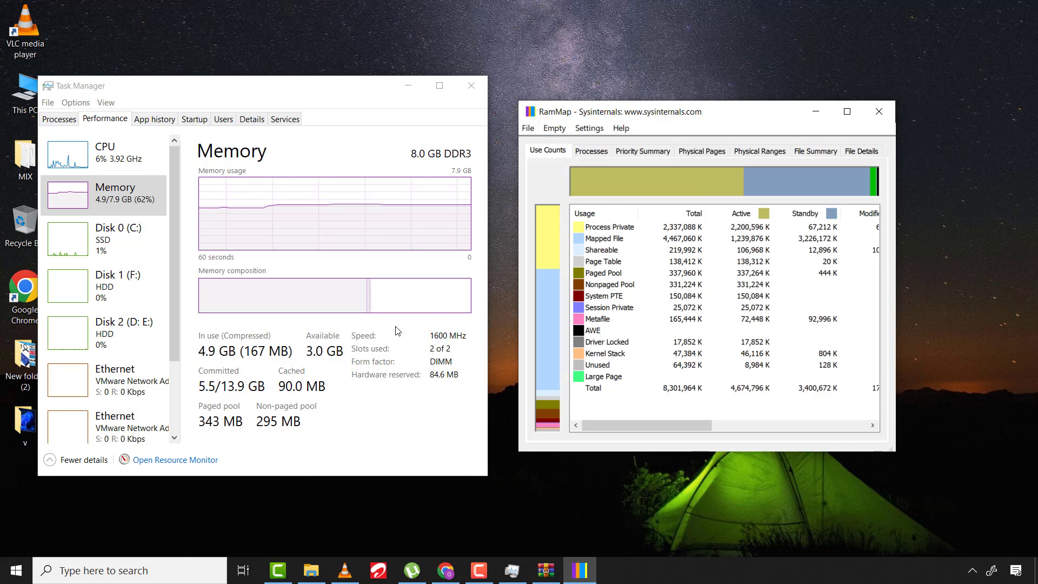
pyautogui.moveTo(301, 399)
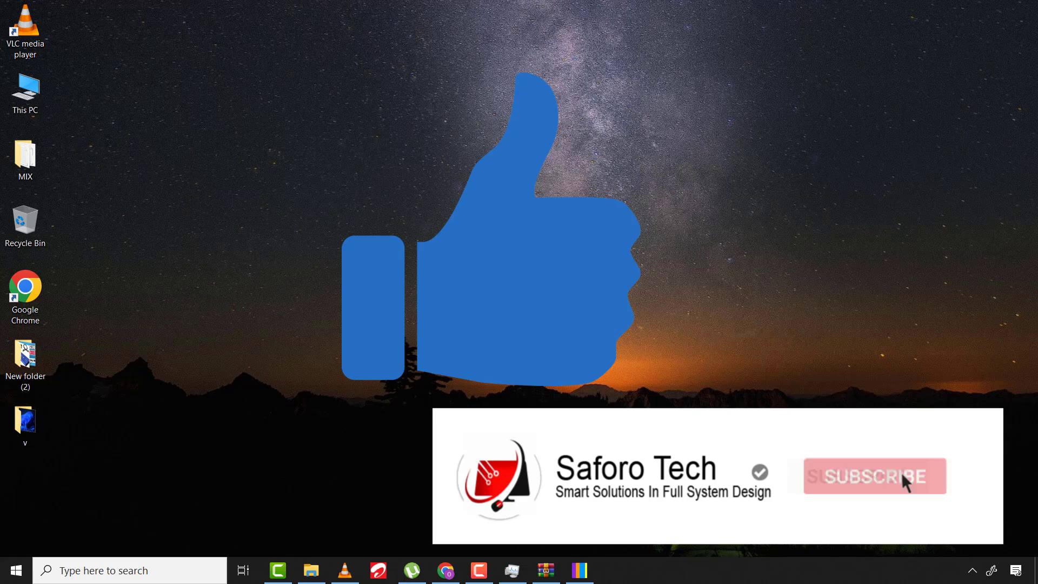
# Minimize RAMMap and Task Manager to reveal the desktop.
pyautogui.click(873, 476)
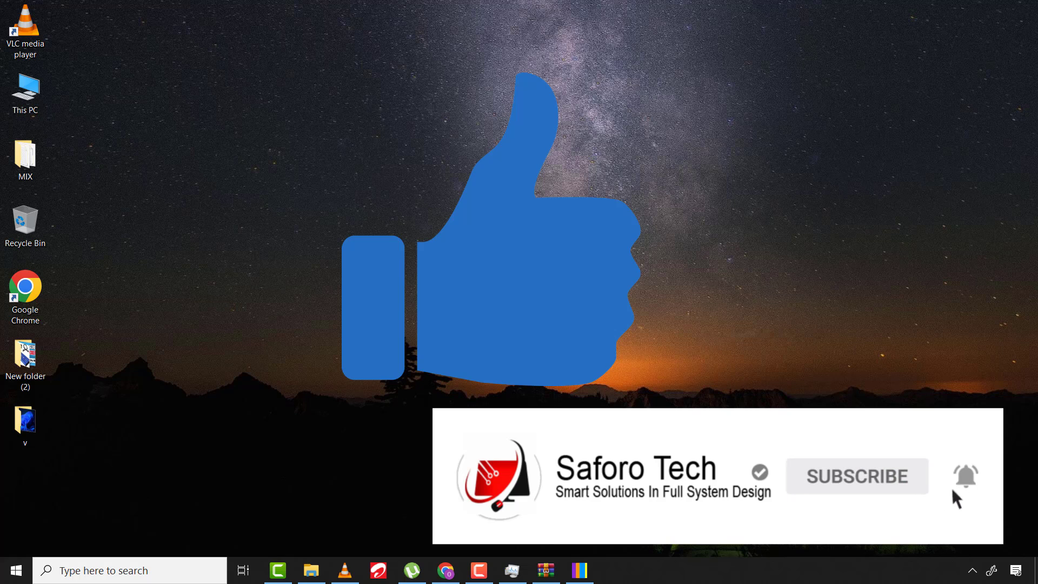